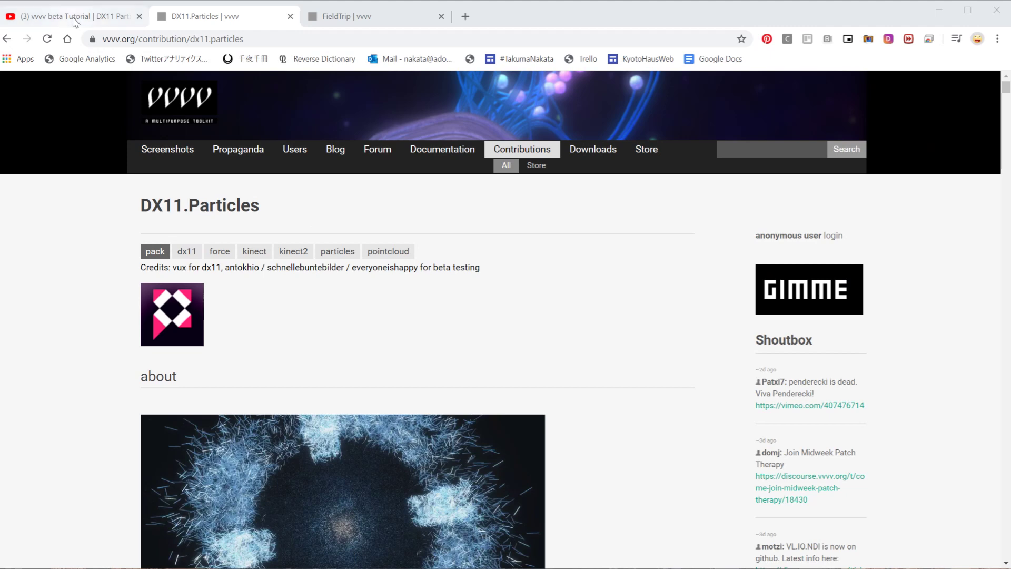
Step: Open the DX11 Particle Pack Basic tutorial, find the vvvv TV channel, then return to DX11.Particles
left_click(71, 17)
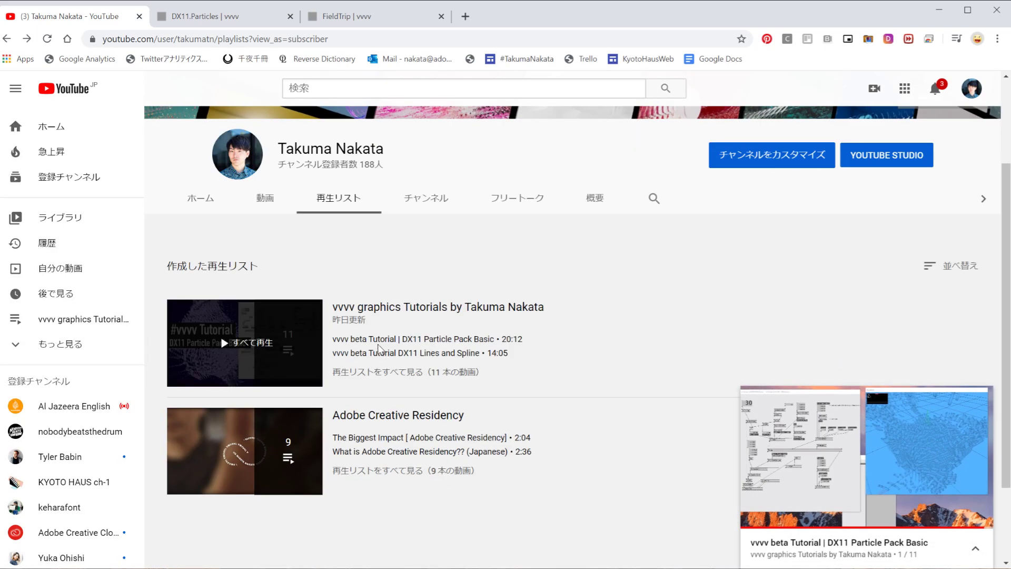
left_click(244, 342)
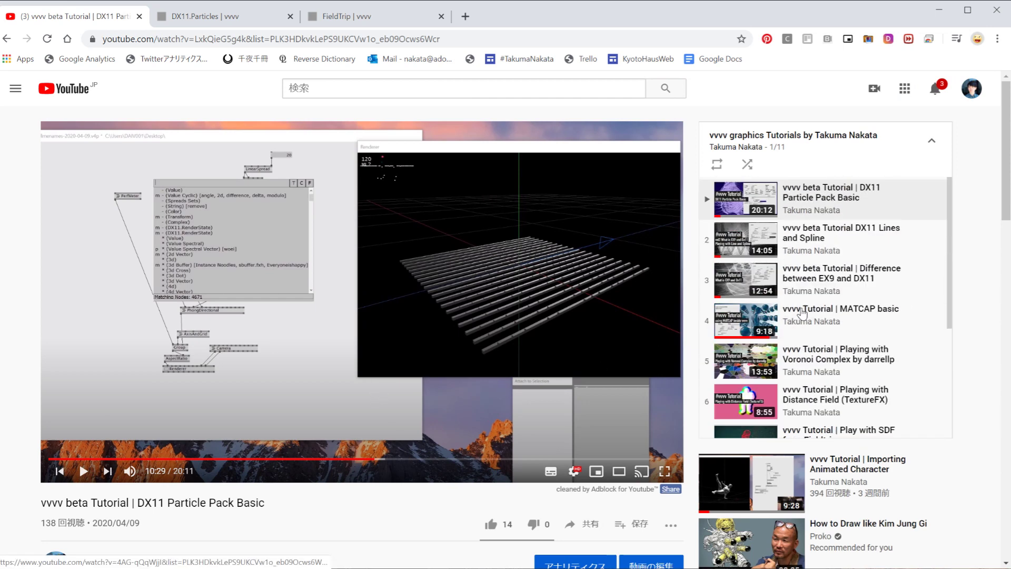
mouse_move(623, 201)
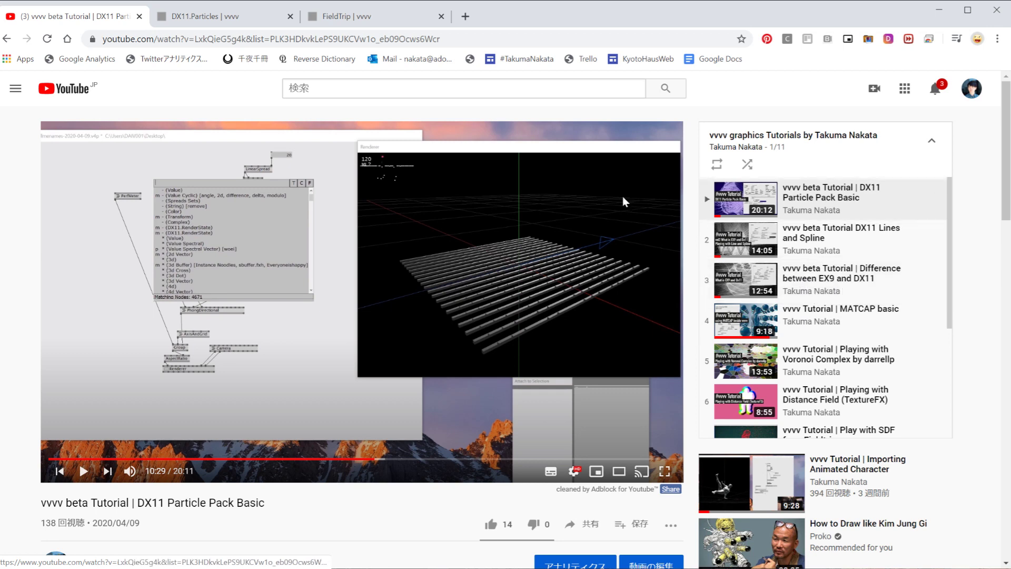
type("vvvv")
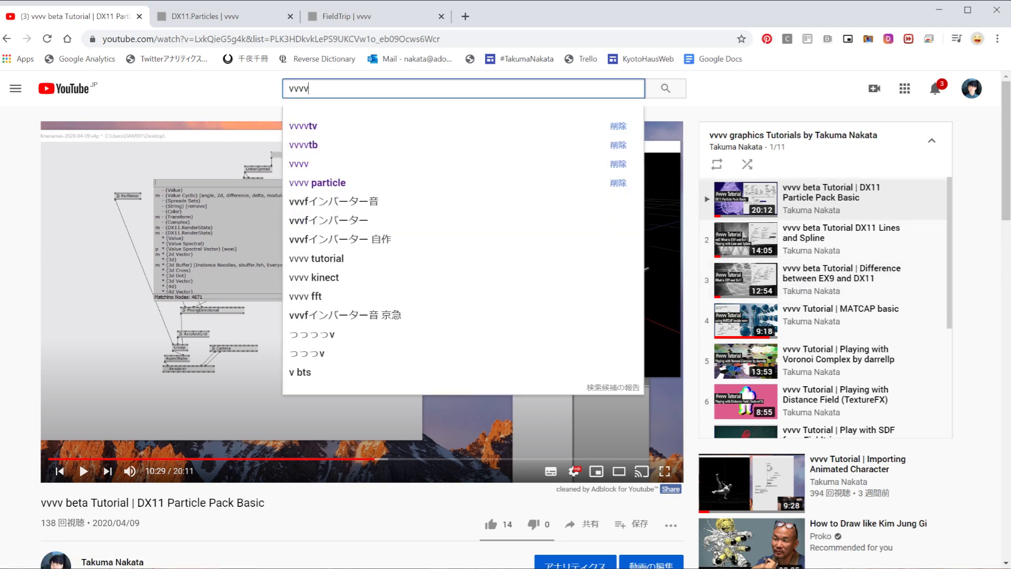
left_click(302, 126)
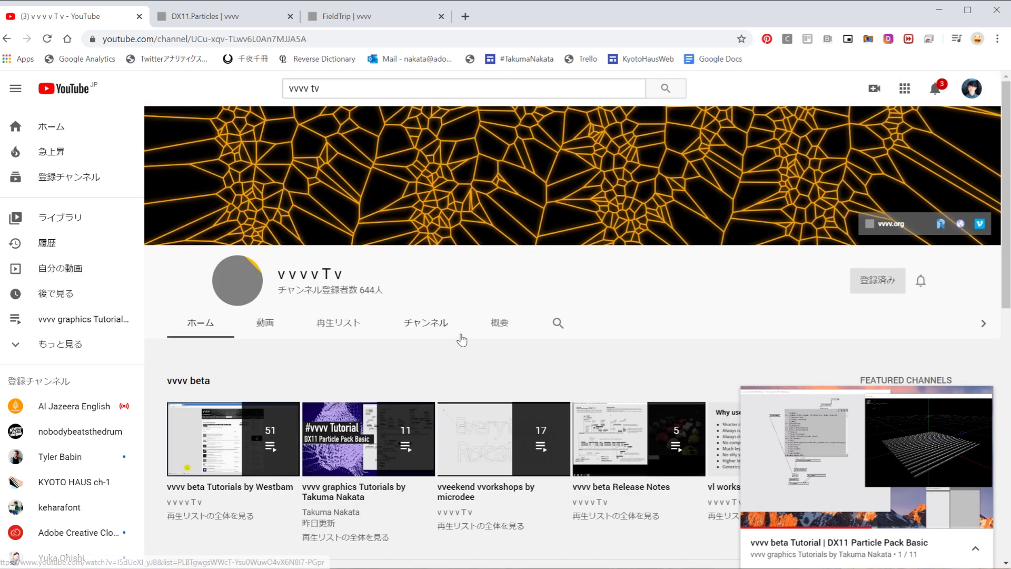
scroll("down", 3)
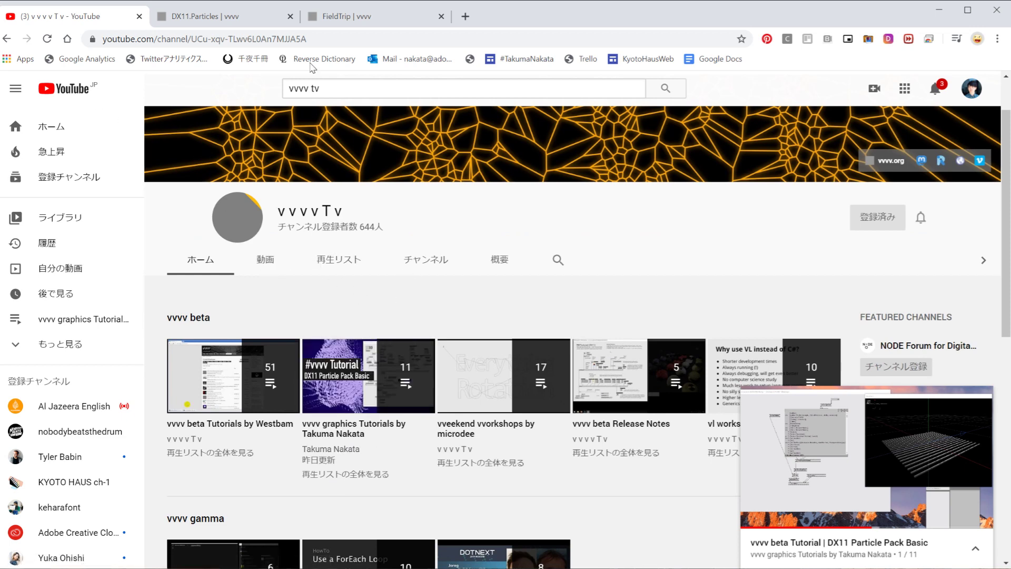
left_click(224, 16)
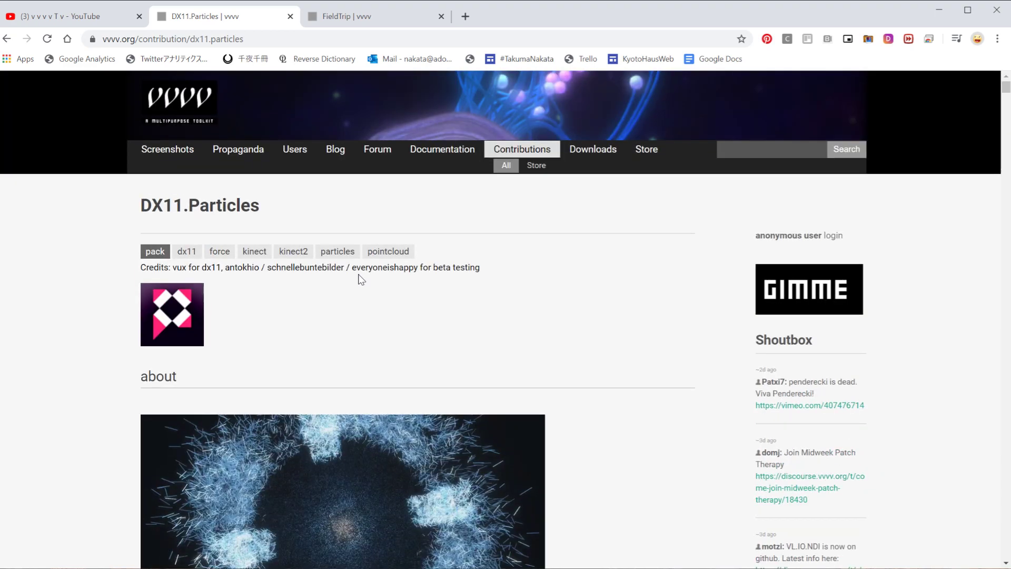
Step: Scroll the DX11.Particles page down to the demo video and feature list
scroll("down", 3)
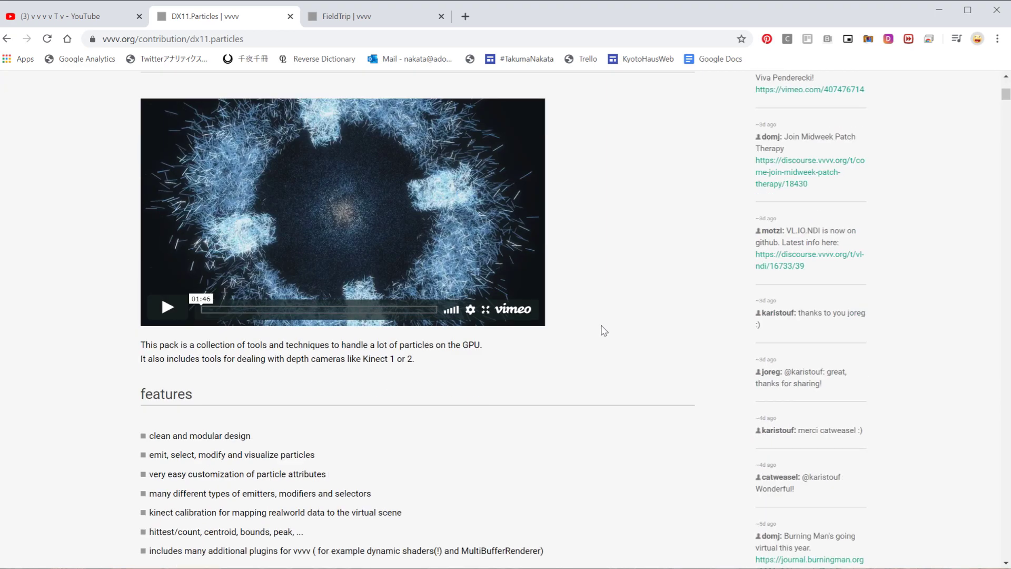
scroll("down", 3)
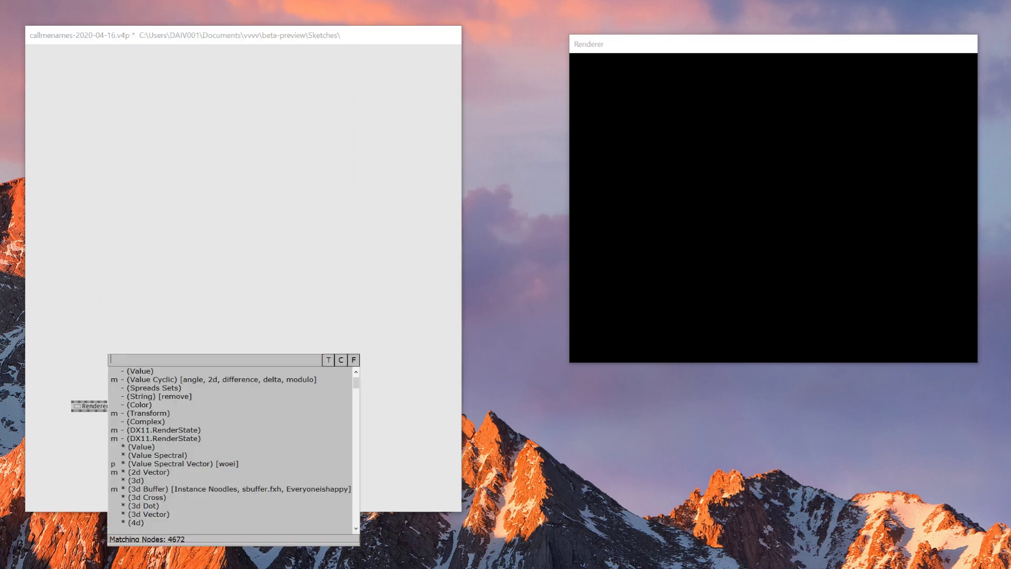
Step: Search 'group' in the node browser to create the node wired into the Renderer
type("group")
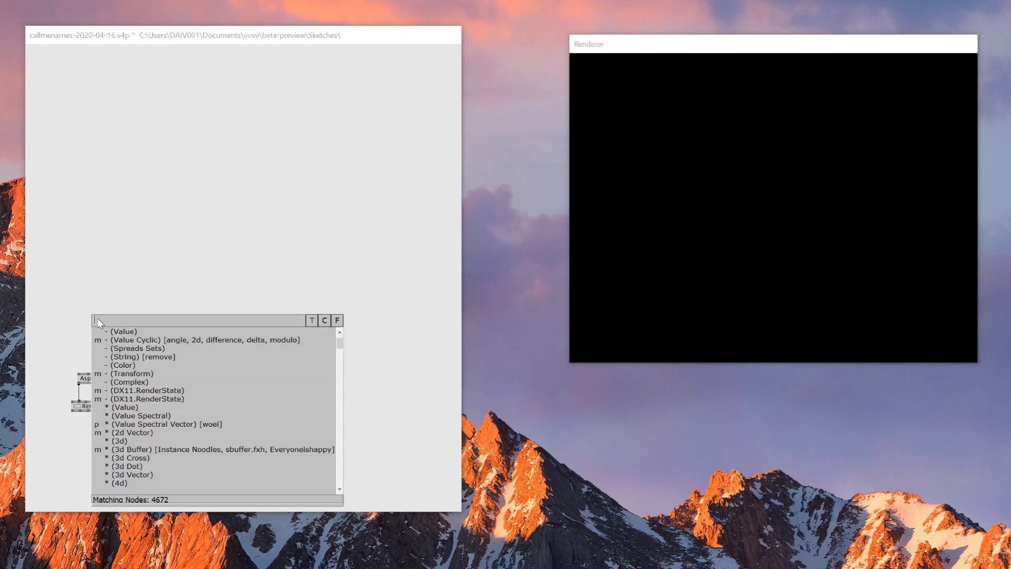
Step: Search 'e' in the node browser to build the Emitter → Group → ParticleSystem chain
type("e")
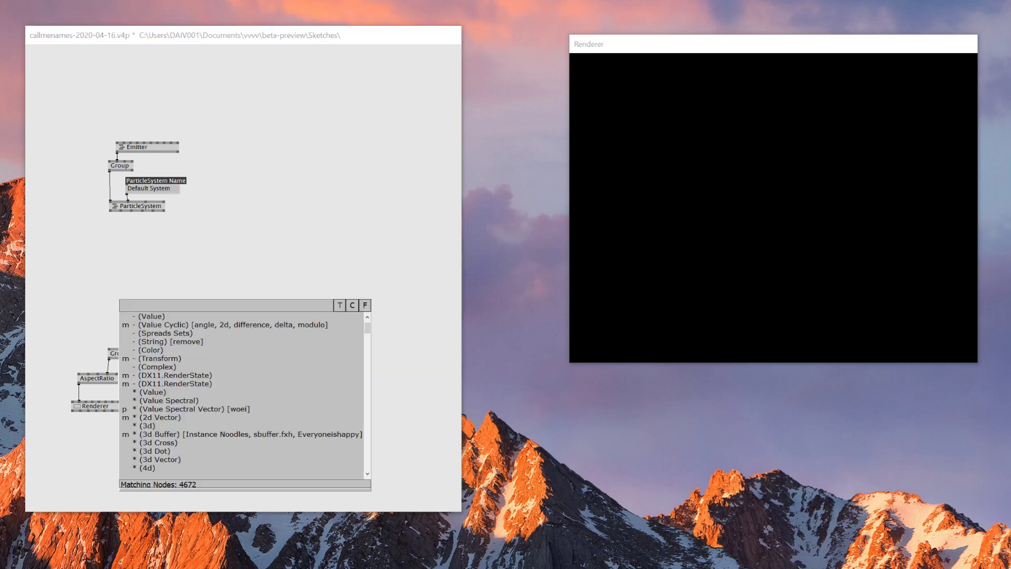
Step: Add PhongPoint and AxisAndGrid nodes via the node browser ('phong', 'axisan')
type("phongPoint")
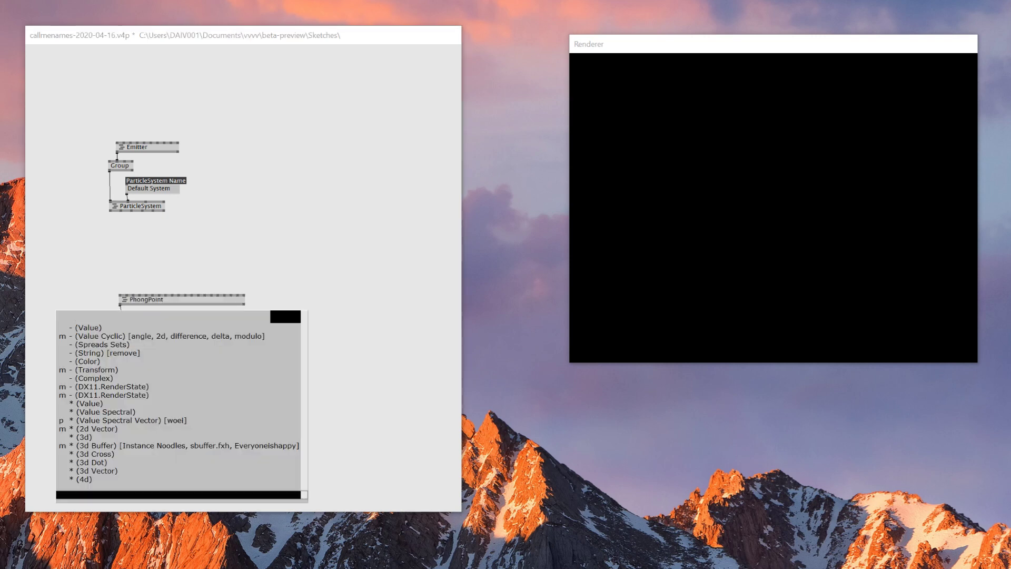
type("axisan")
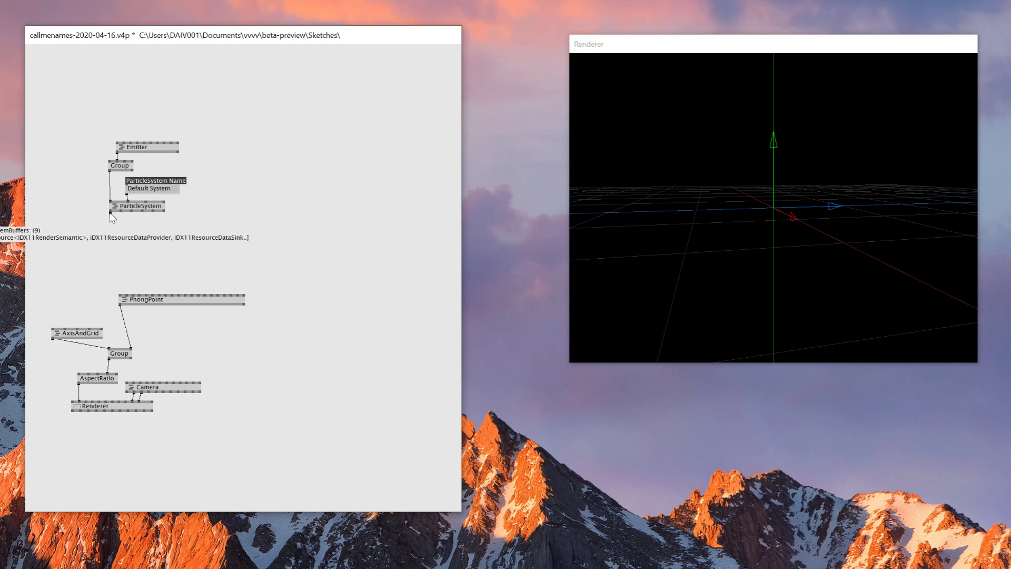
Step: Create a Sphere node ('sp') with radius 0.05 feeding PhongPoint
type("sp")
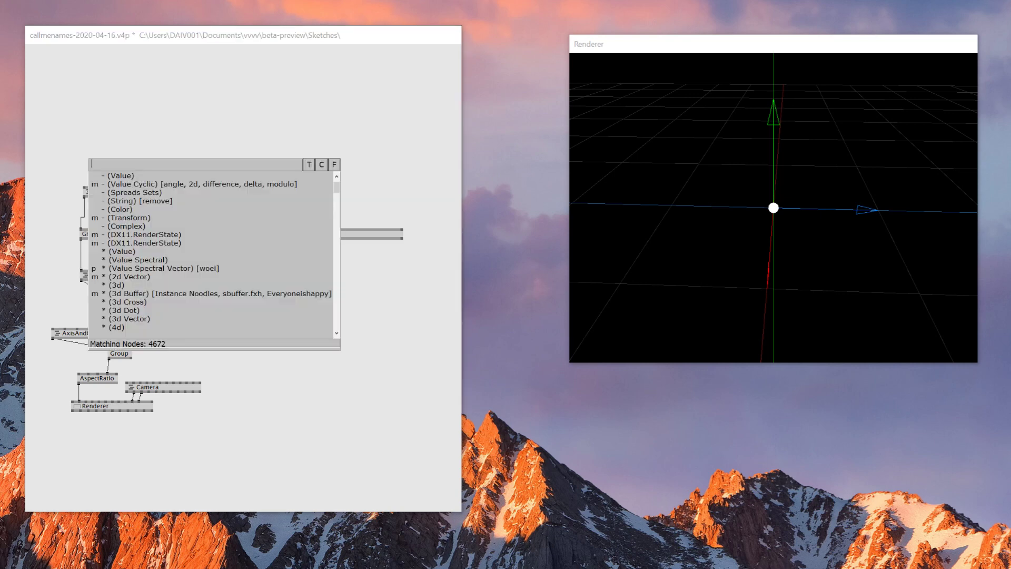
Step: Add SelfRepulsion and Bounce (DX11.Particles.Modifiers) nodes beside the particle chain
type("dyna")
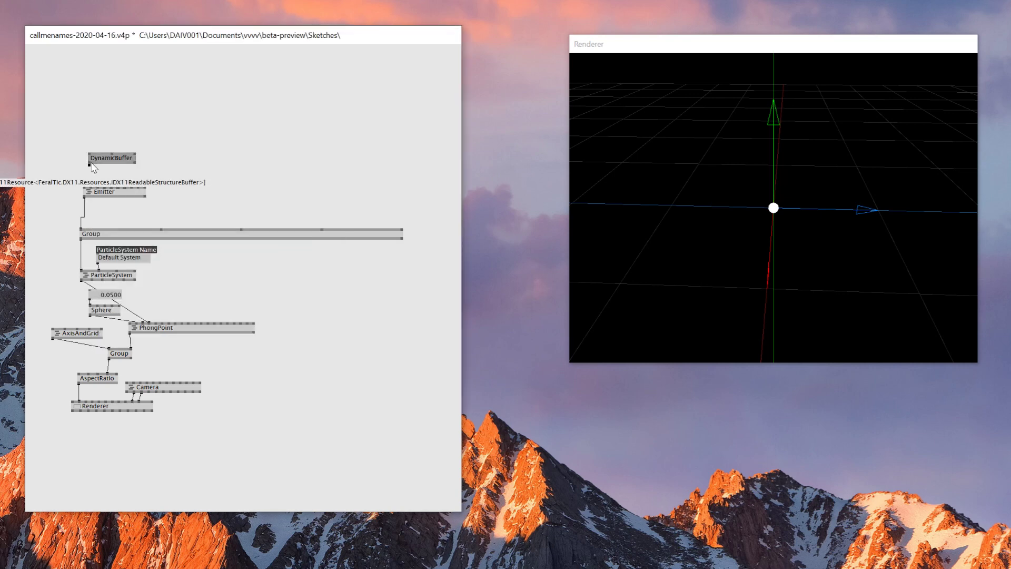
left_click(111, 157)
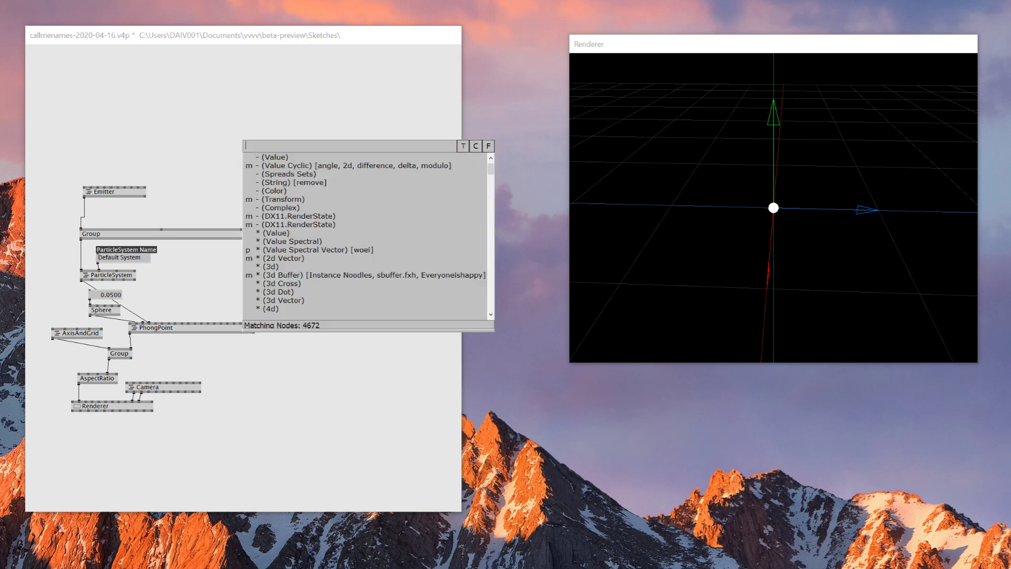
type("self")
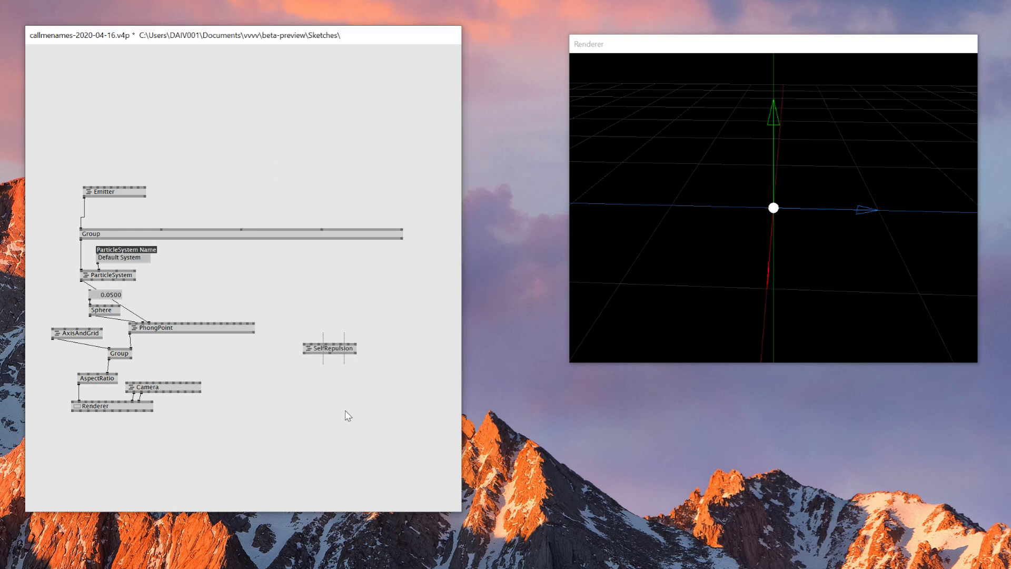
double_click(330, 348)
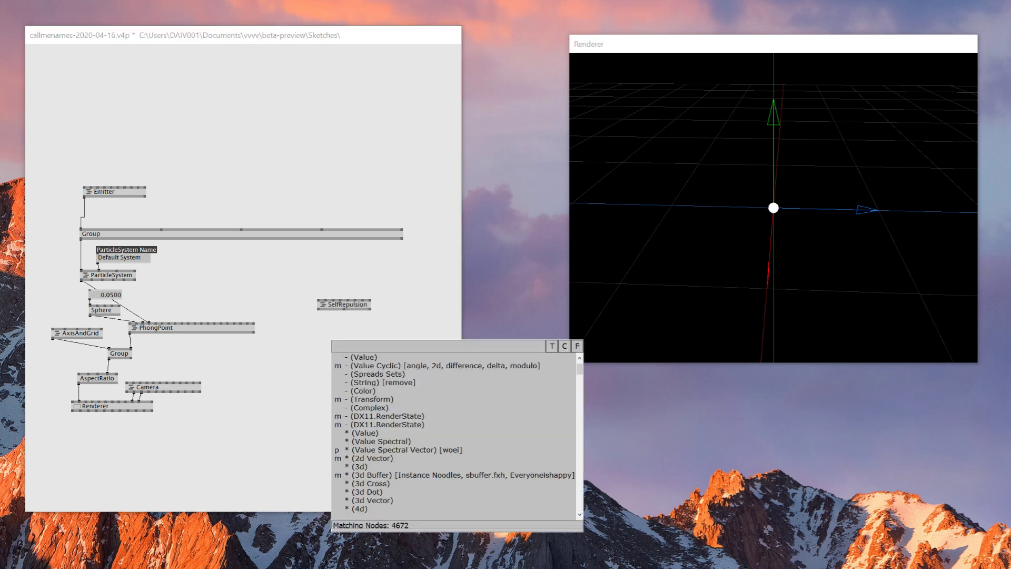
type("boun")
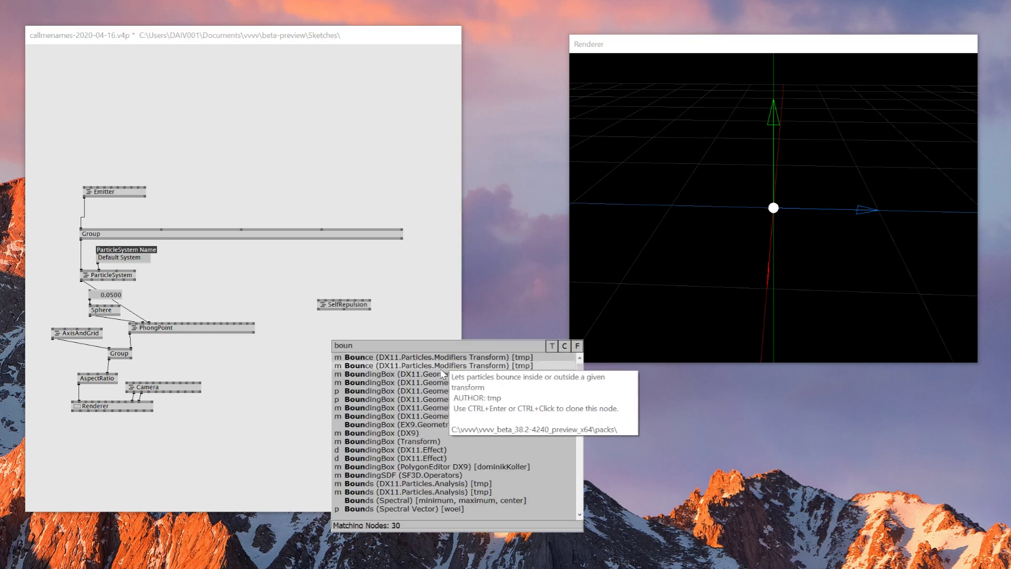
left_click(374, 357)
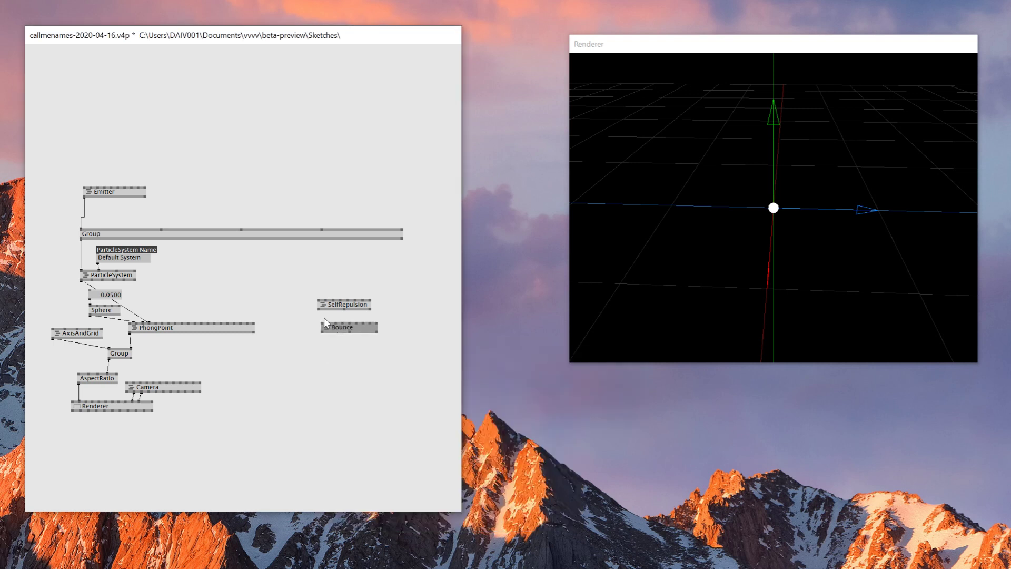
mouse_move(345, 304)
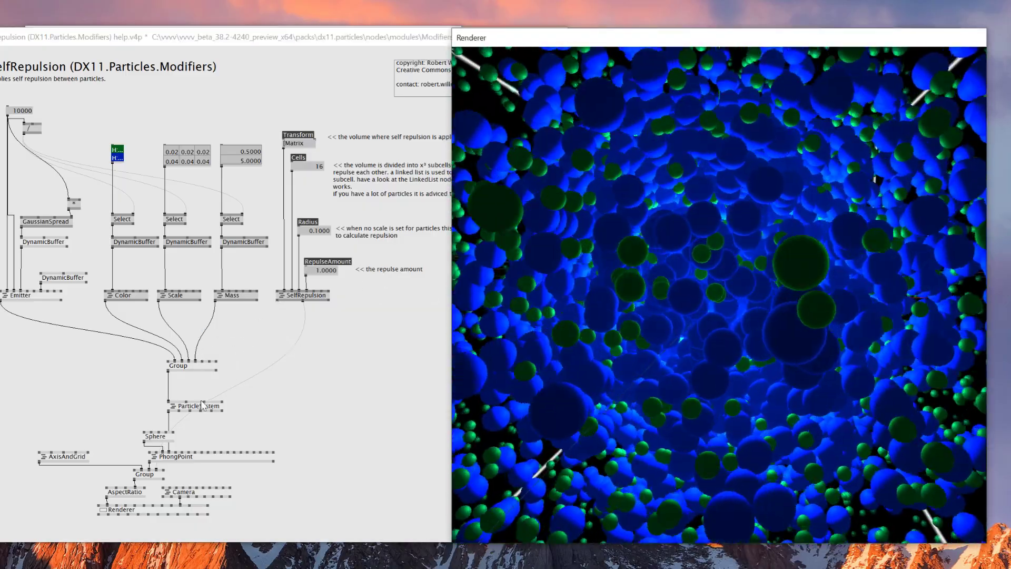
Step: Bang the help patch's Reset twice to restart the example particles
left_click(210, 383)
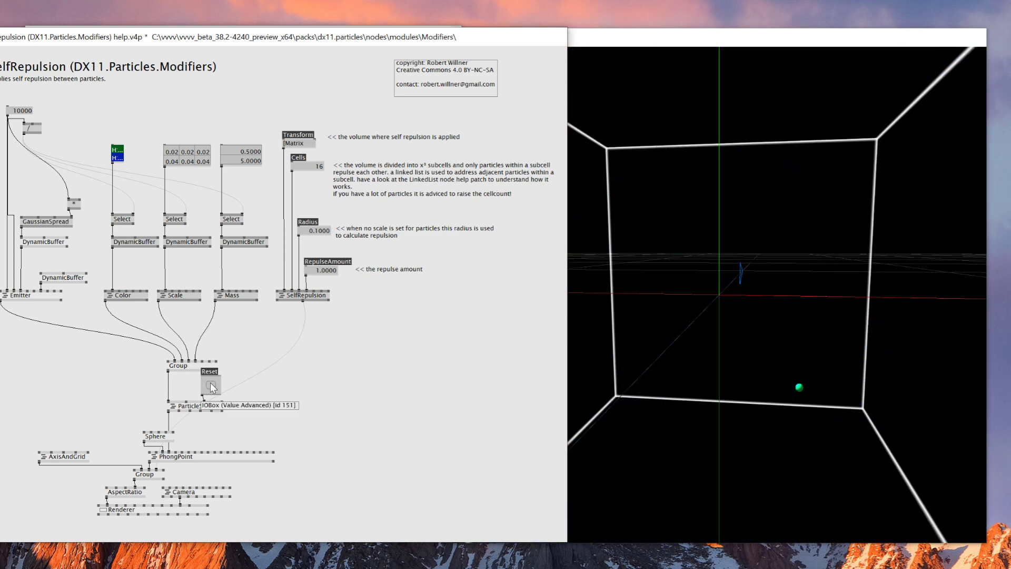
left_click(212, 386)
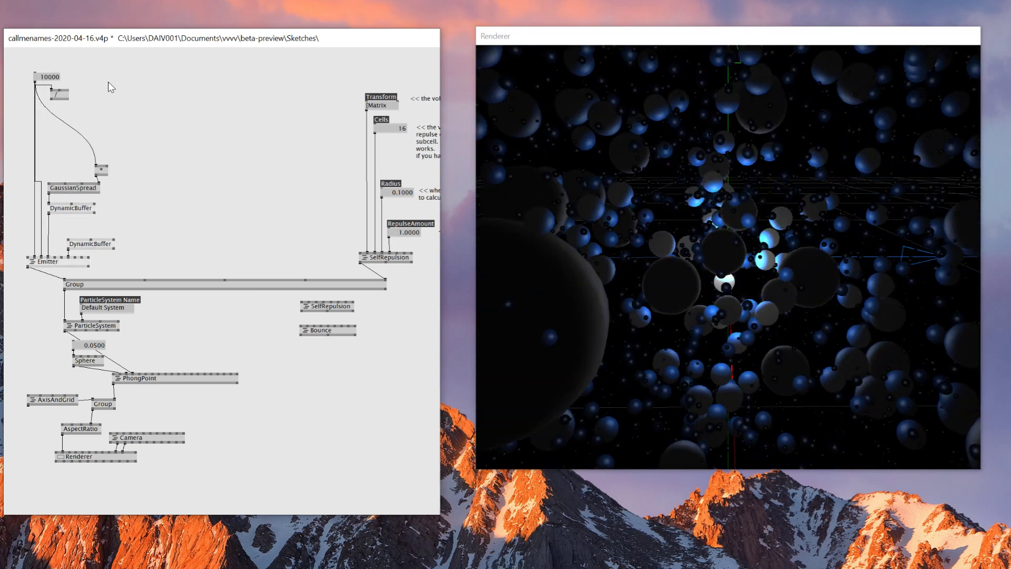
Step: Set the emitter count to 5000 and bang Reset to restart the ParticleSystem
type("500")
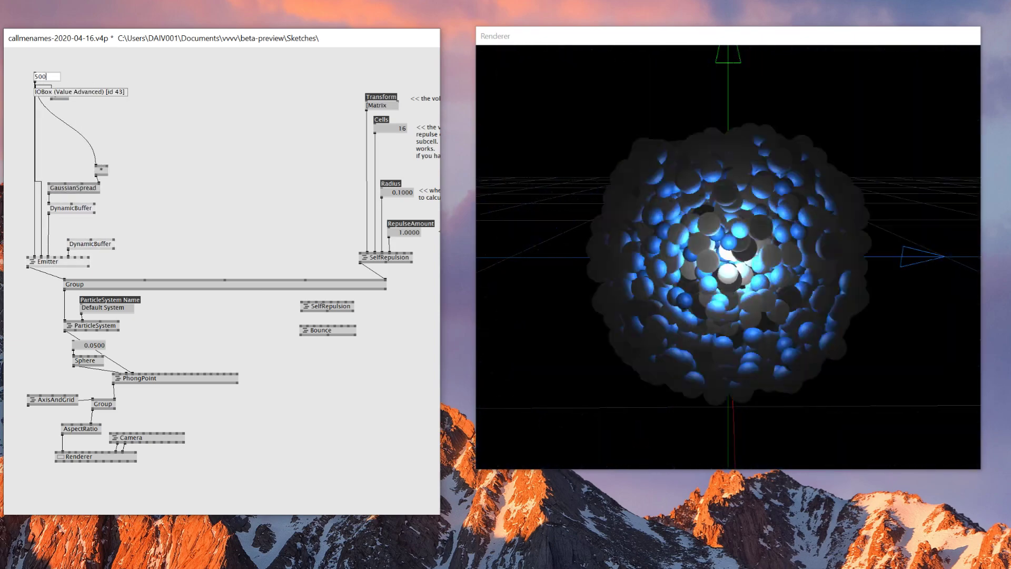
type("5000")
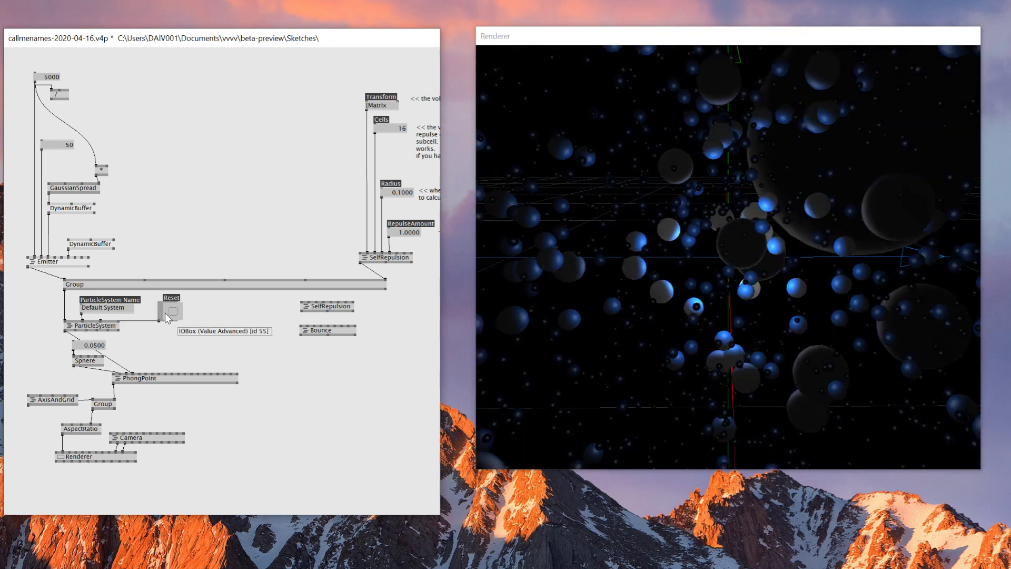
left_click(166, 311)
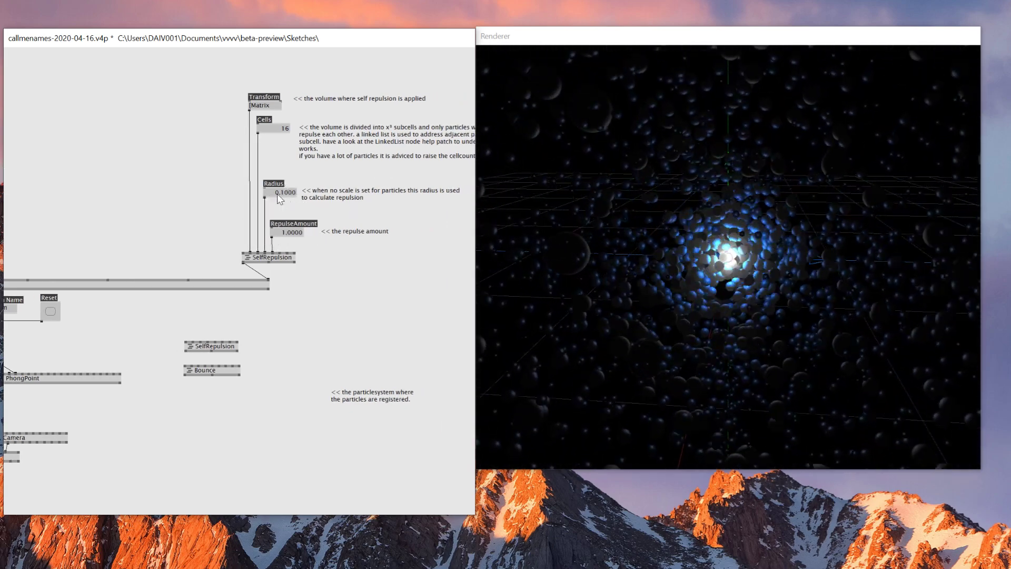
Step: Set repulsion radius 0.1 and repulse amount 0.2, then restart the particles
left_click(287, 230)
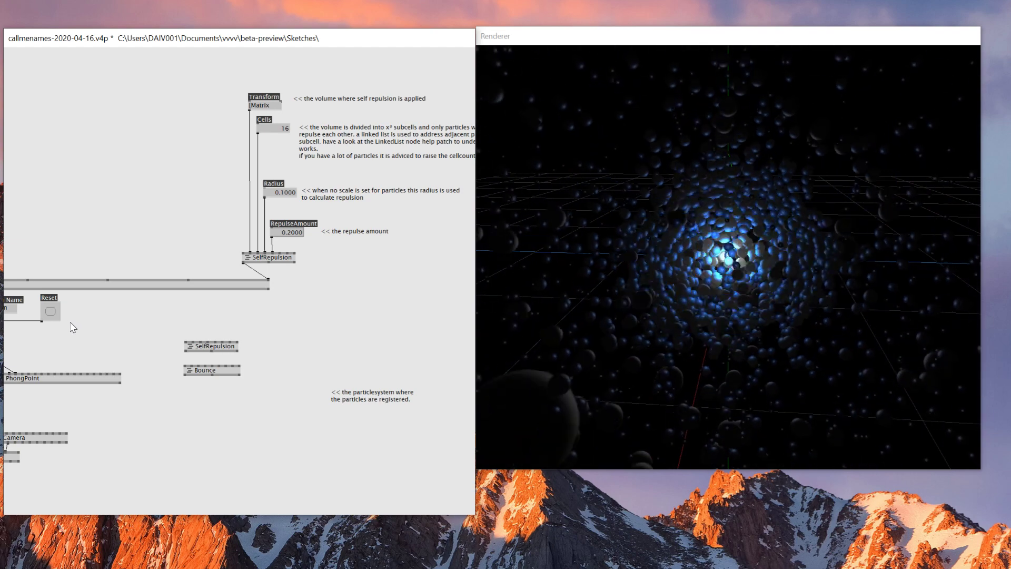
left_click(51, 310)
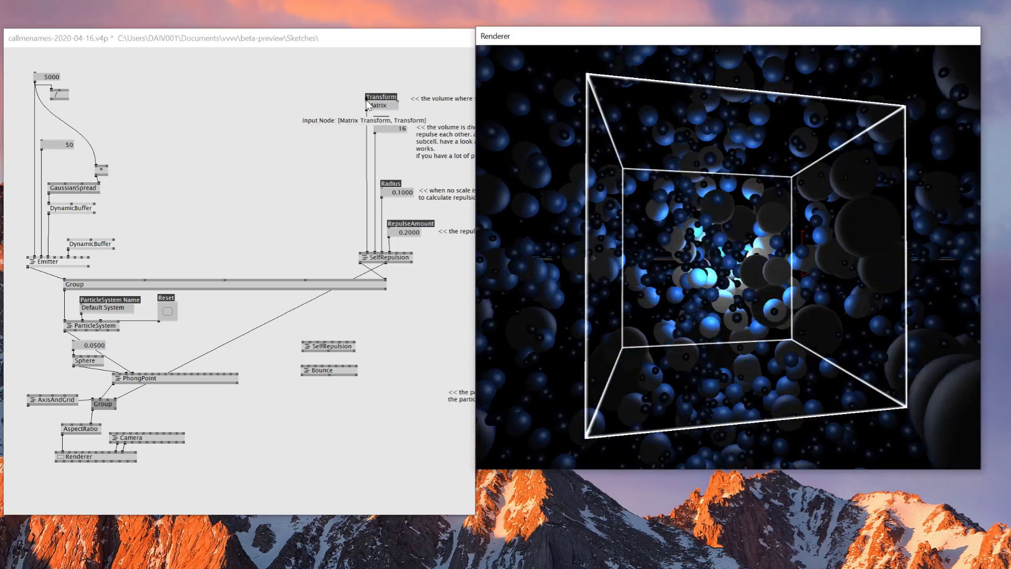
Step: Create a Scale (Transform) node and wire it into SelfRepulsion's Transform input
type("scale")
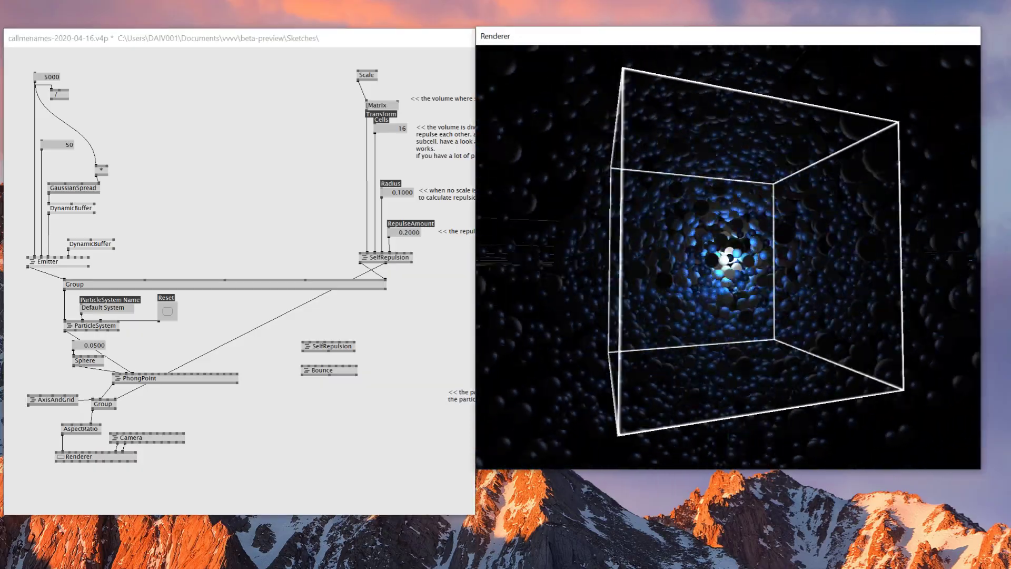
right_click(721, 258)
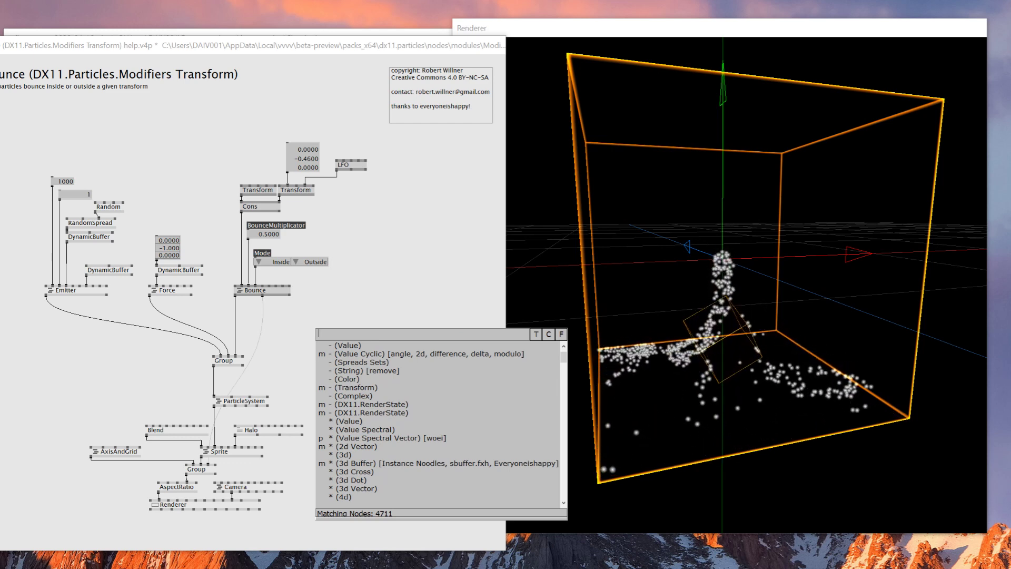
Step: Search the NodeBrowser for 'particle sdf', view the SDFReflector example, then close it unsaved
type("particle sdf")
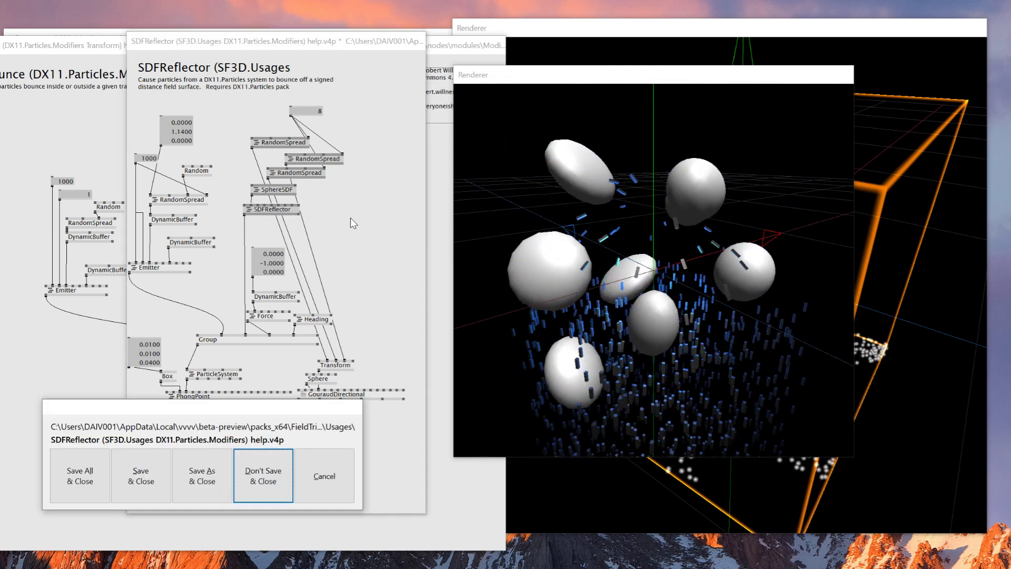
left_click(263, 476)
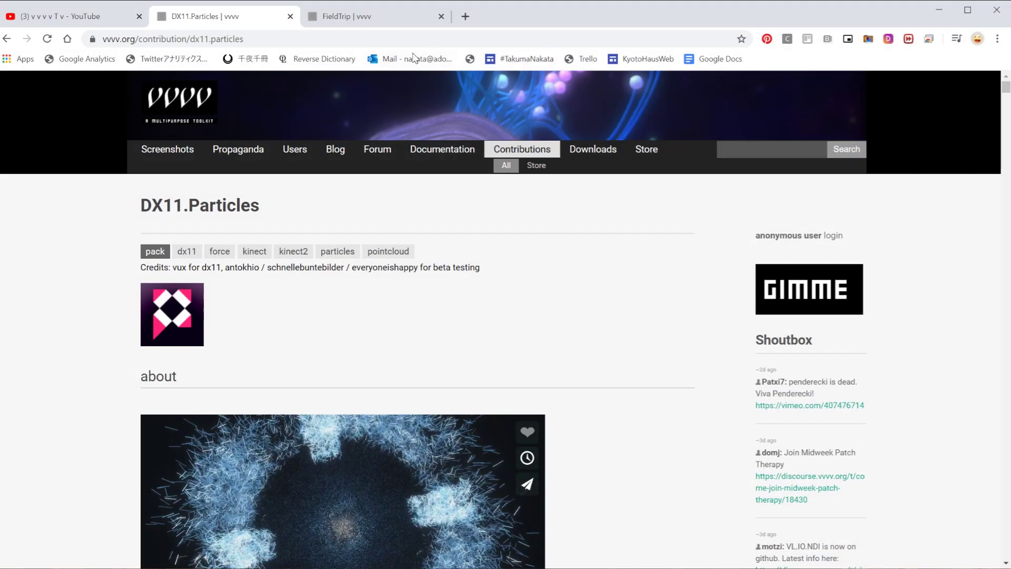
Step: Switch to the FieldTrip contribution page on vvvv.org and scroll down
left_click(361, 16)
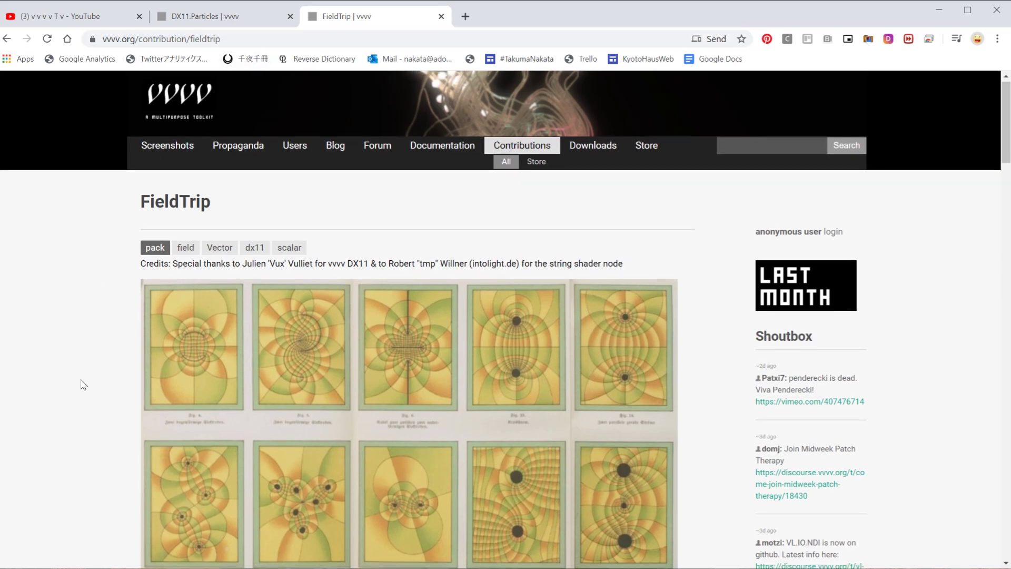
scroll("down", 3)
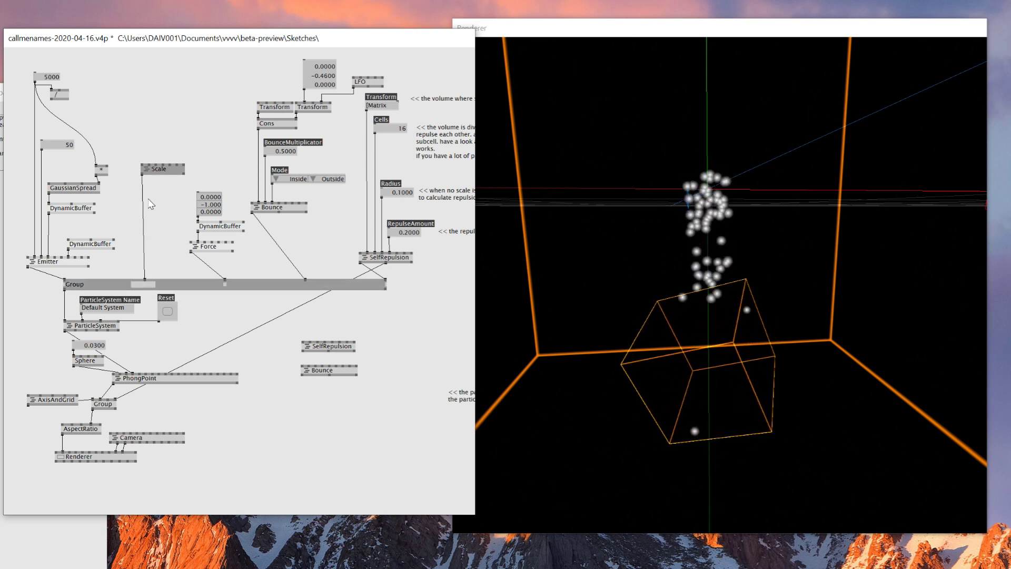
Step: Copy the Transform, Cons, Bounce and Force nodes into the patch and connect them to the Group
type("d")
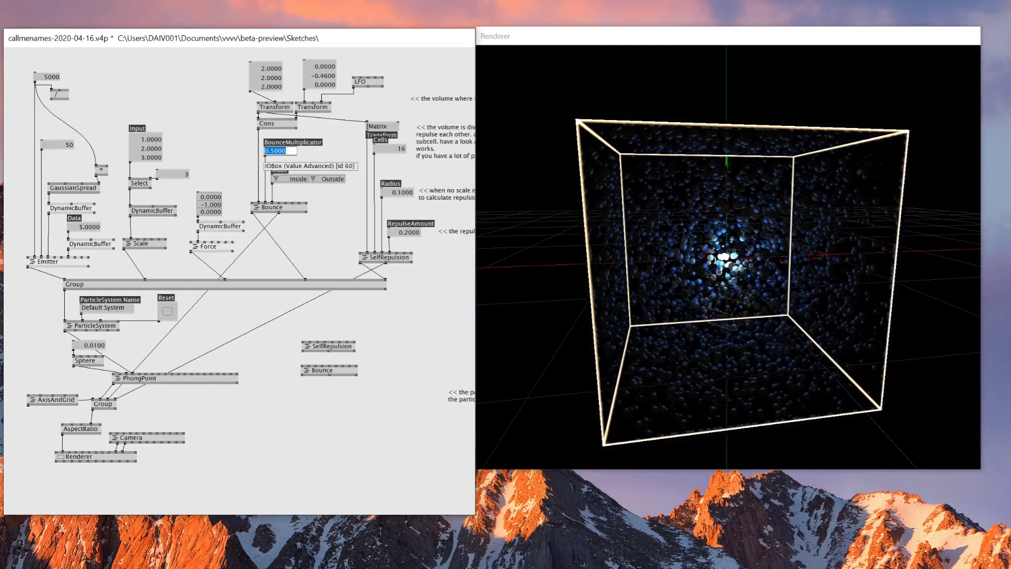
Step: Enter 0.0100 as a value and start typing a node name in the NodeBrowser
type("0.0100")
type("s")
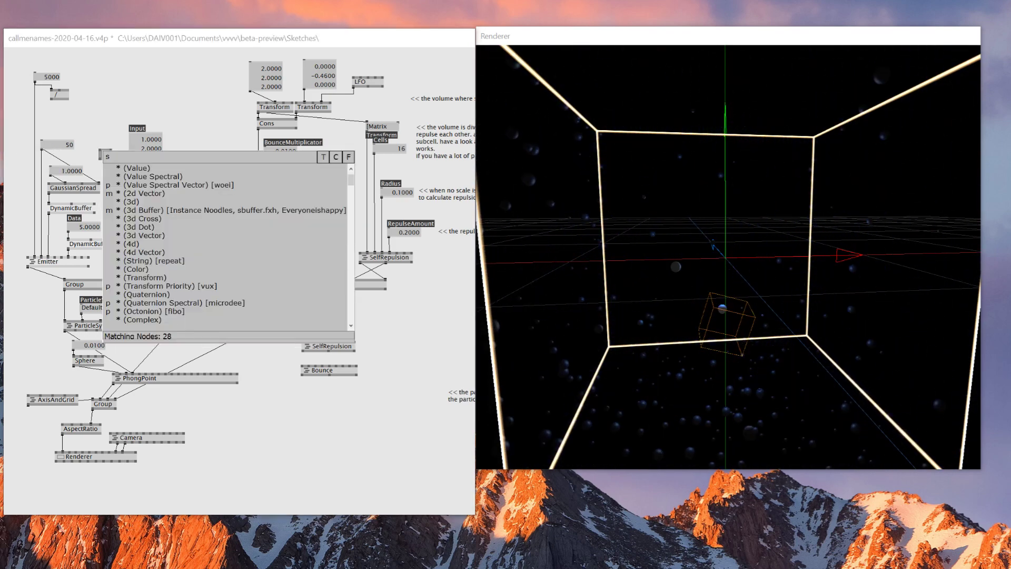
type("ekec")
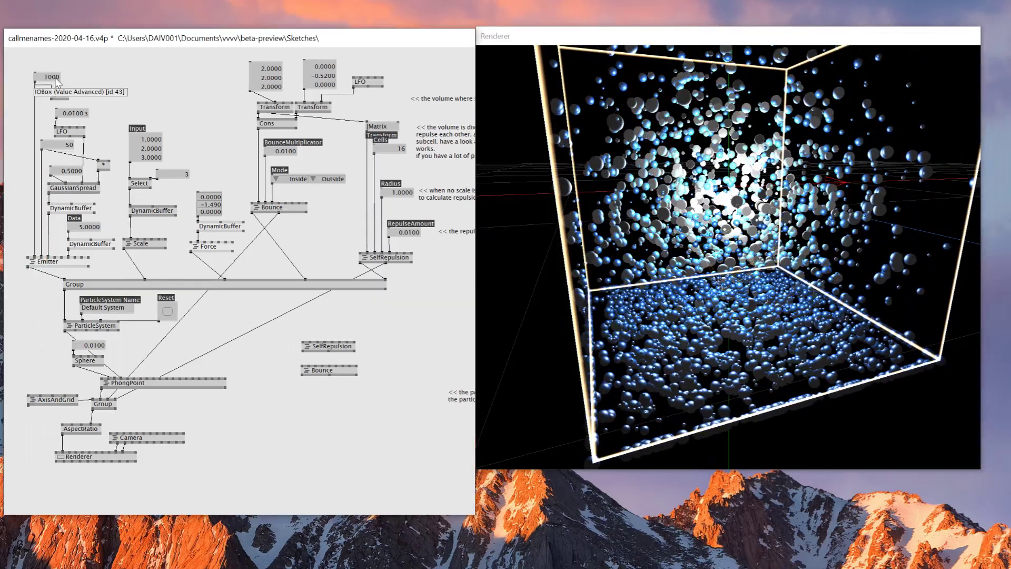
Step: Set the IOBox feeding the emitter to 10
type("10")
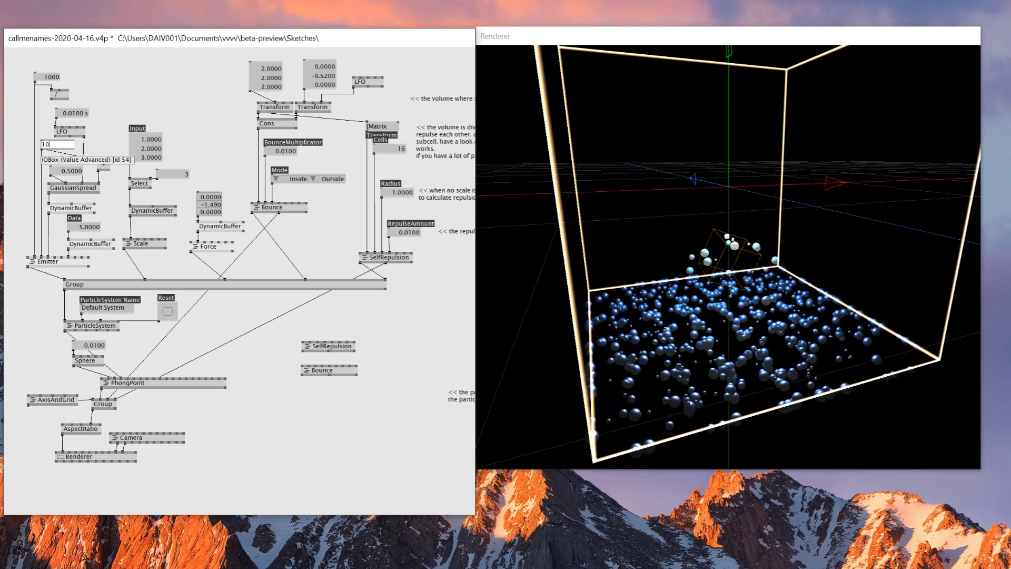